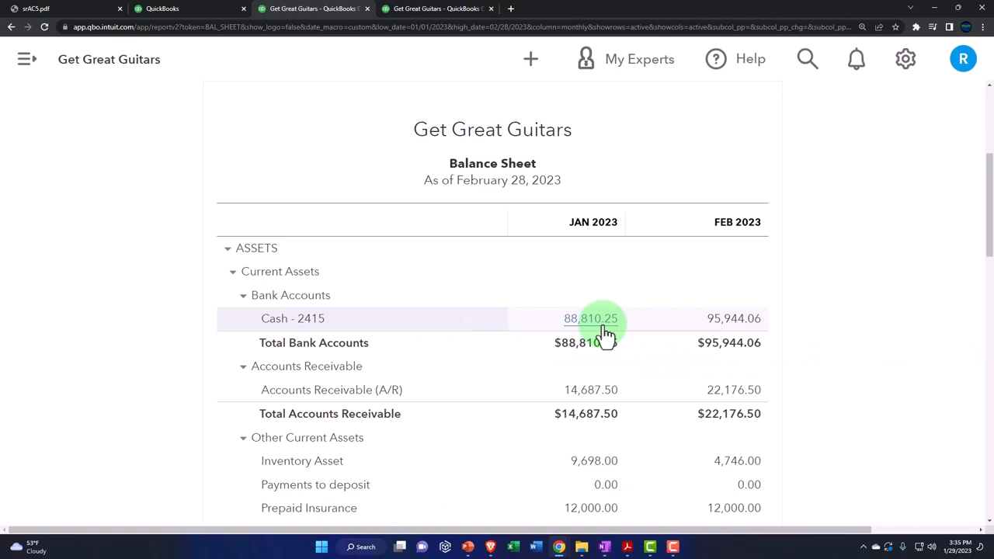
mouse_move(629, 499)
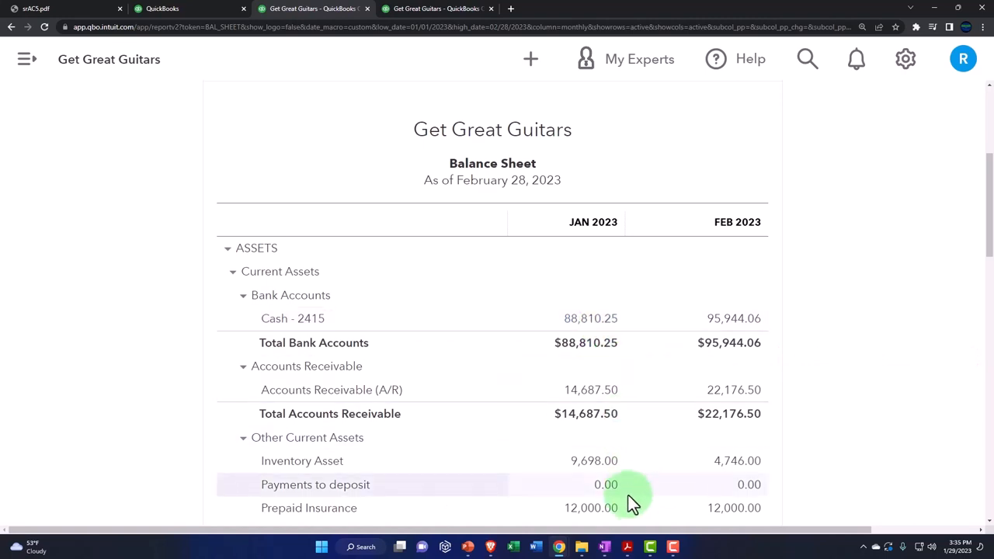